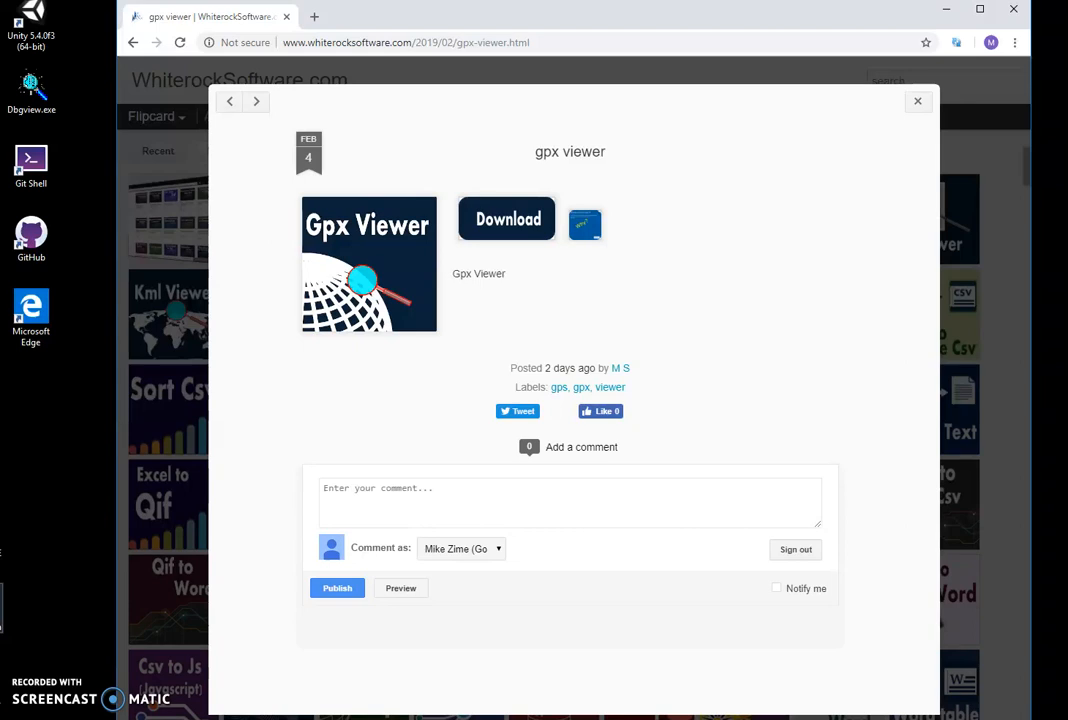
{"action": "mouse_move", "coordinate": [785, 298]}
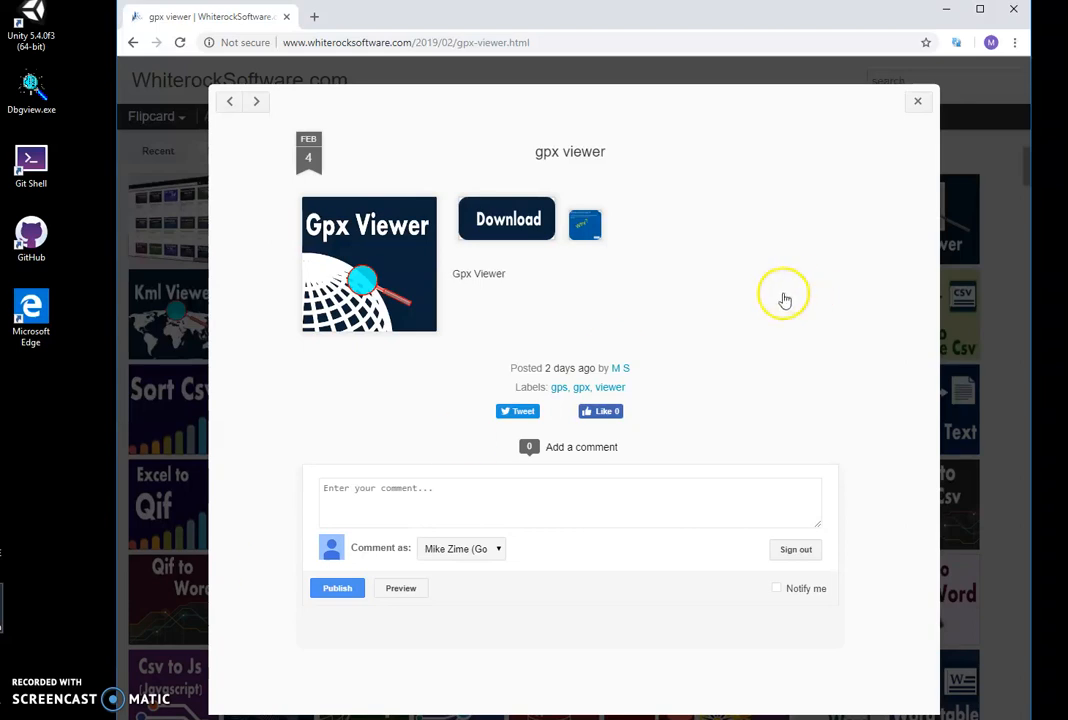
{"action": "mouse_move", "coordinate": [530, 222]}
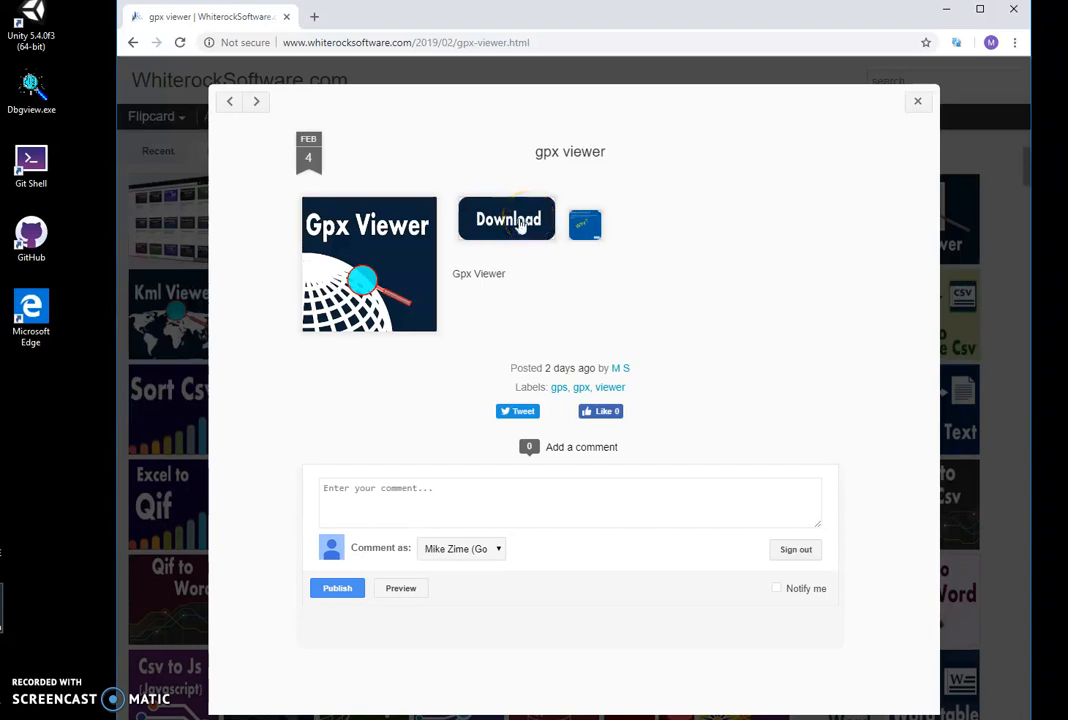
- Download GpxViewerSetup.zip from the WhiterockSoftware gpx viewer post
{"action": "left_click", "coordinate": [507, 219]}
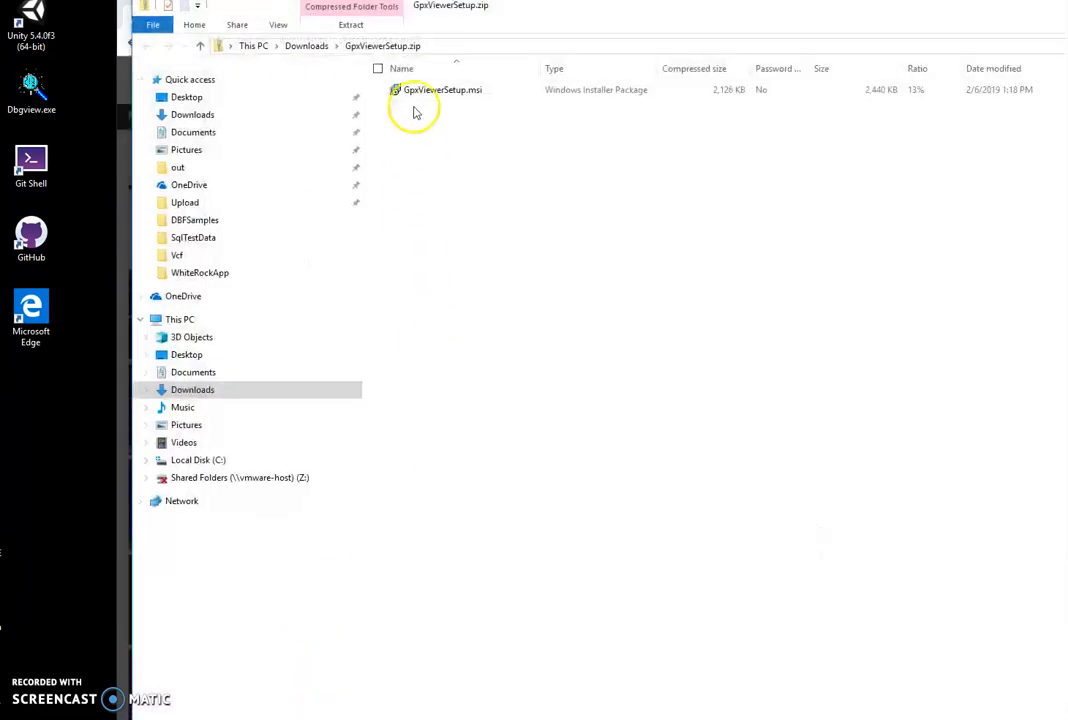
- Run GpxViewerSetup.msi from the zip and expand the SmartScreen warning's details
{"action": "double_click", "coordinate": [441, 89]}
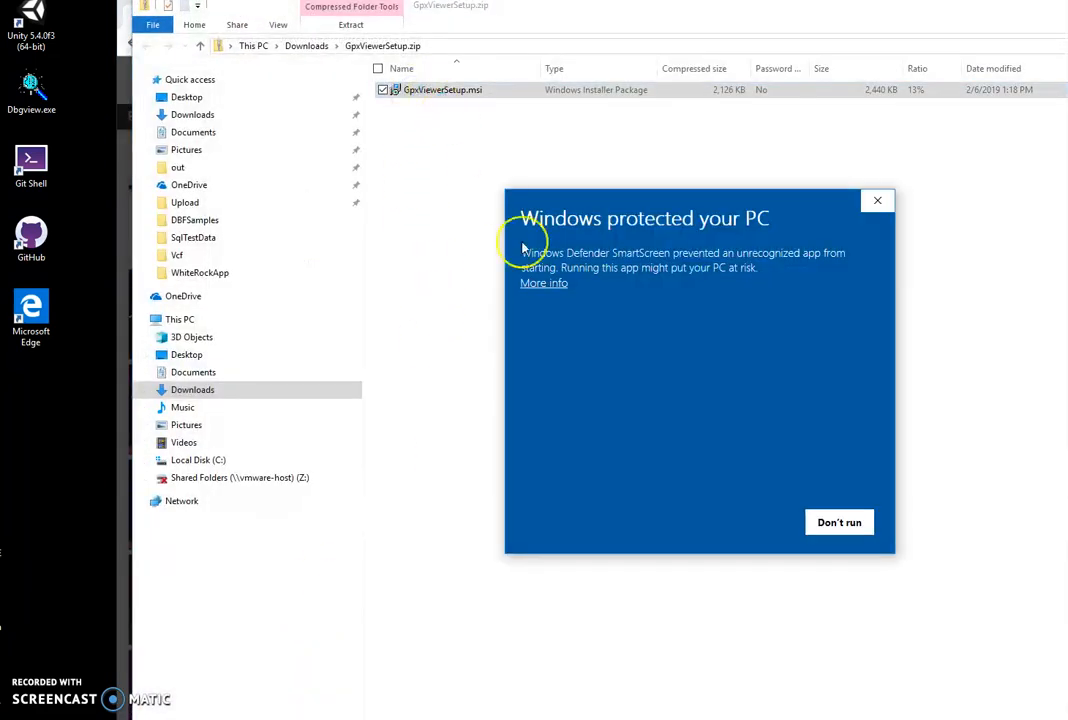
{"action": "left_click", "coordinate": [543, 283]}
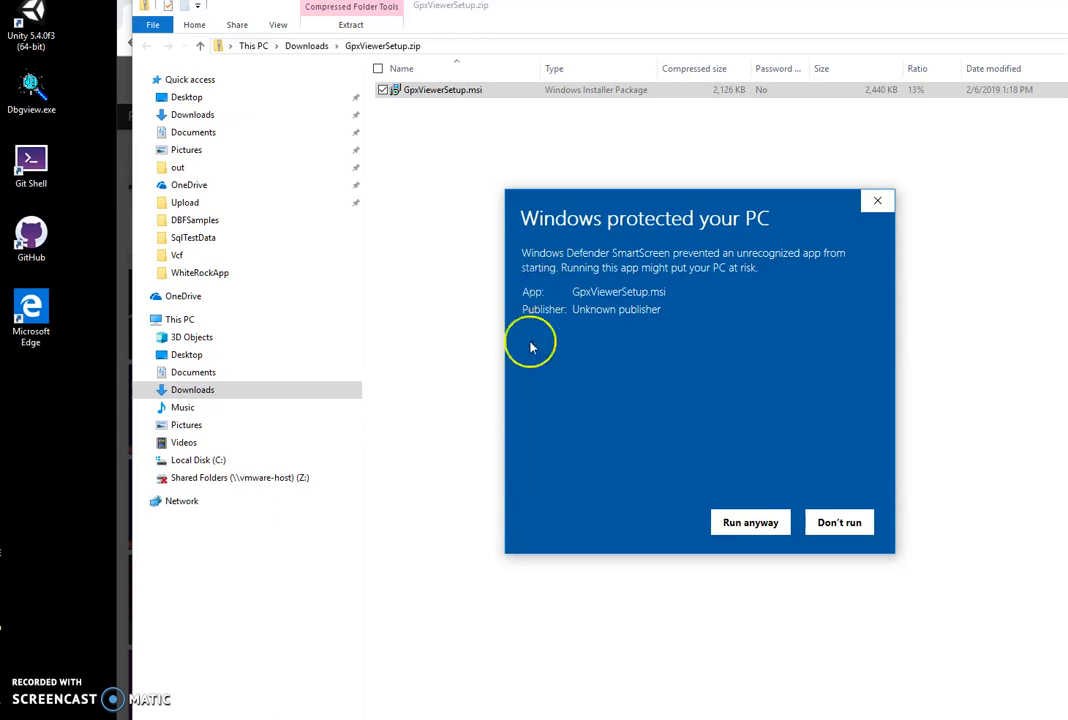
{"action": "mouse_move", "coordinate": [575, 305]}
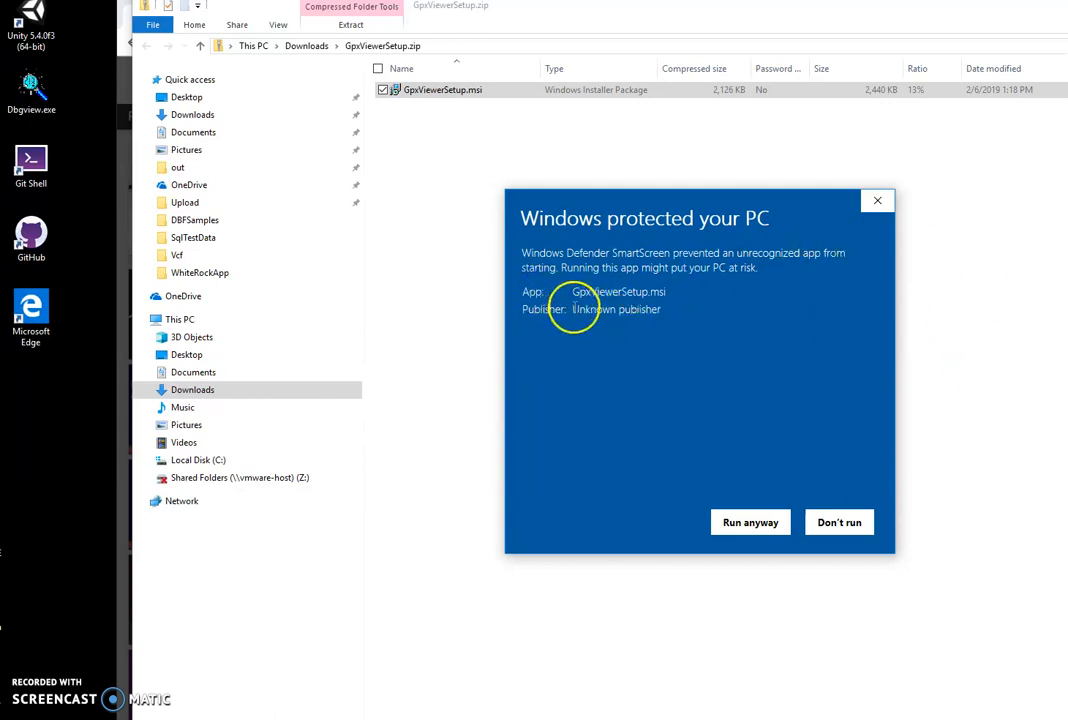
{"action": "mouse_move", "coordinate": [692, 362]}
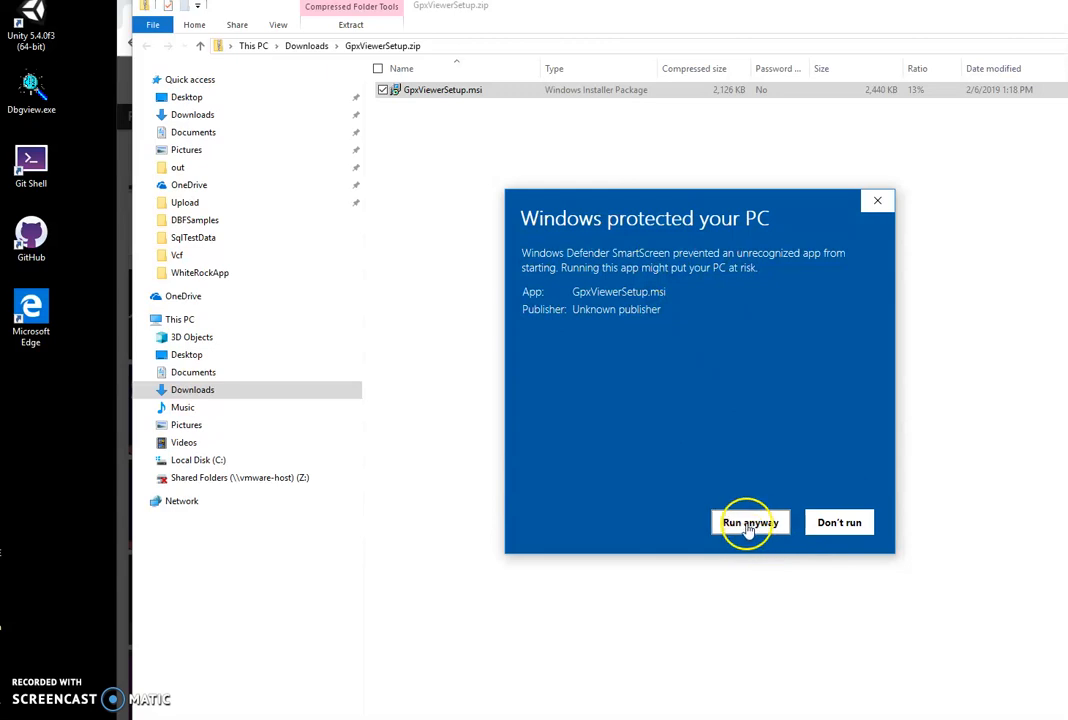
- Bypass SmartScreen, step through the GpxViewer Setup wizard and finish installation
{"action": "left_click", "coordinate": [750, 522]}
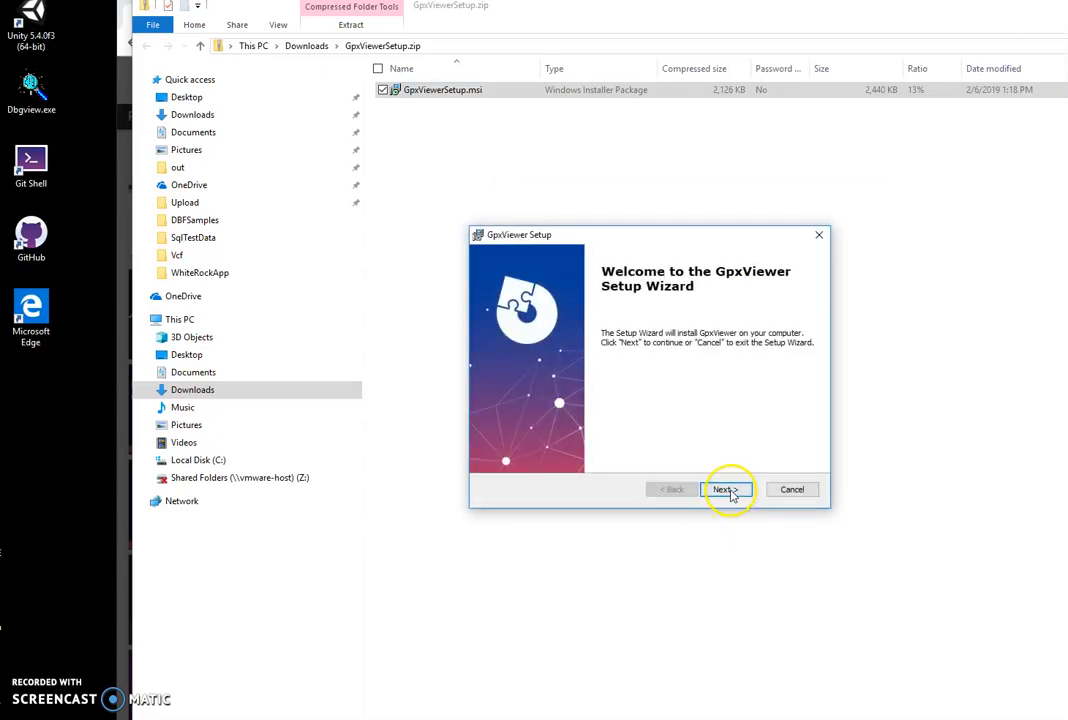
{"action": "left_click", "coordinate": [723, 489]}
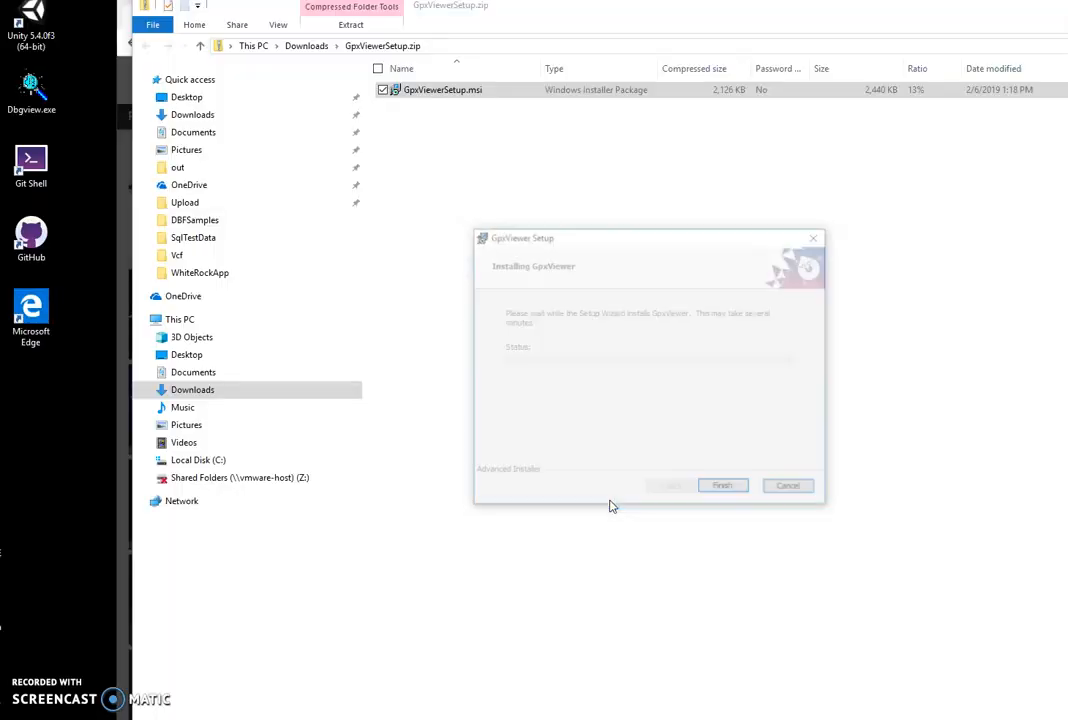
{"action": "left_click", "coordinate": [722, 485]}
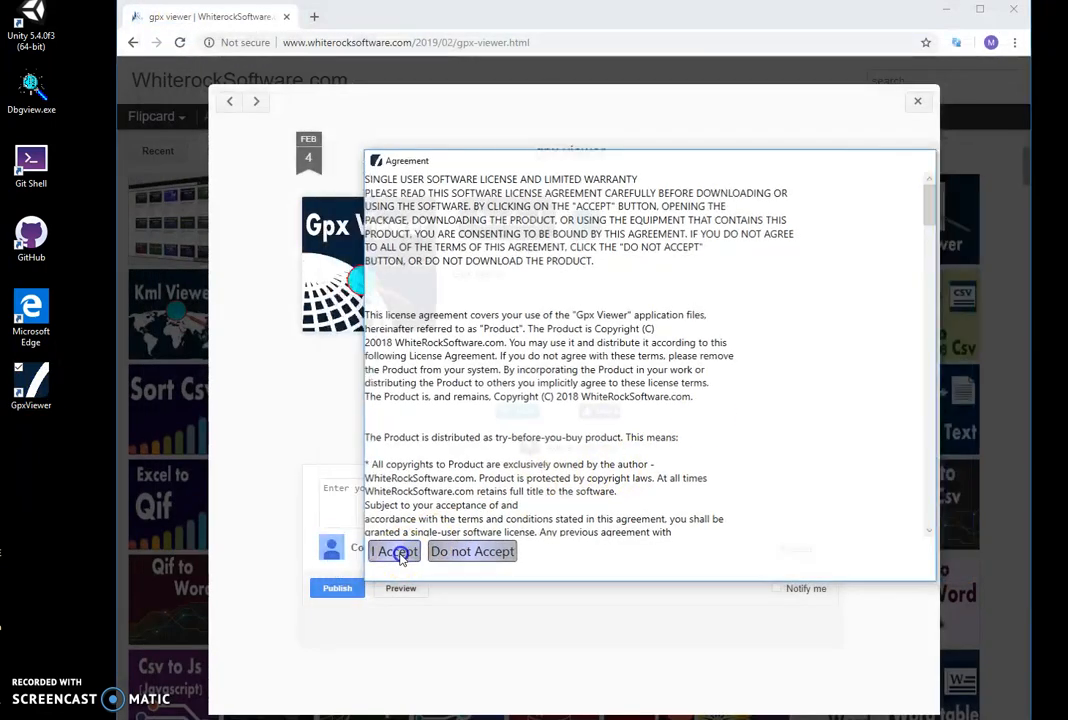
- Accept the GpxViewer license agreement and open the empty Gpx Viewer main window
{"action": "left_click", "coordinate": [390, 551]}
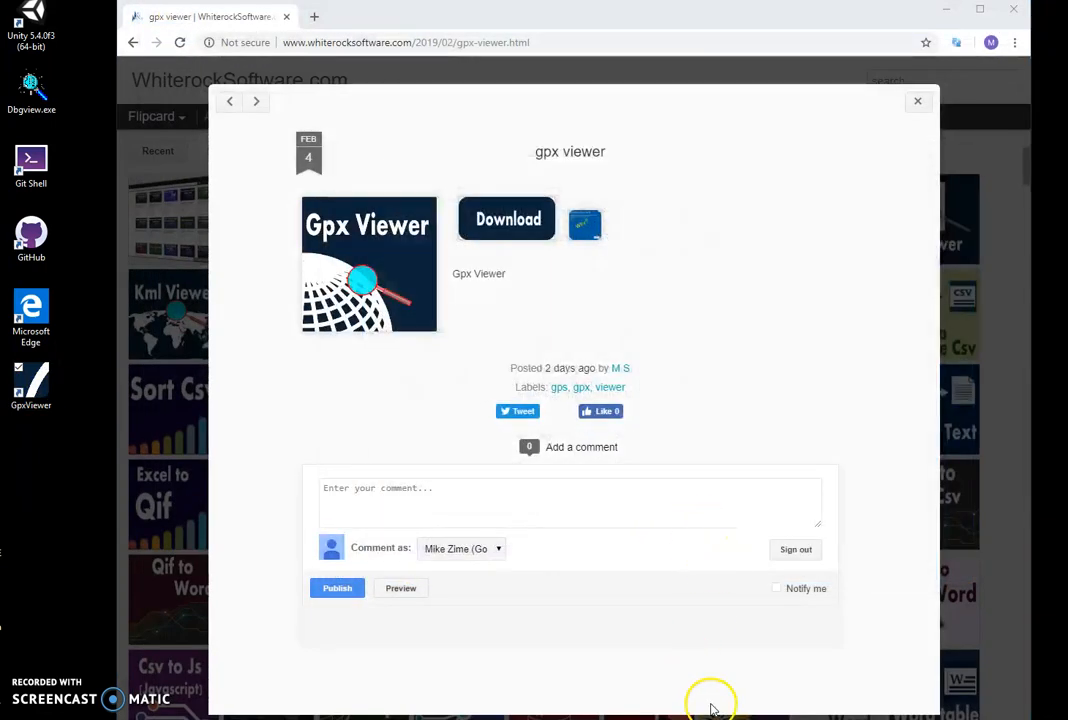
{"action": "left_click", "coordinate": [508, 219]}
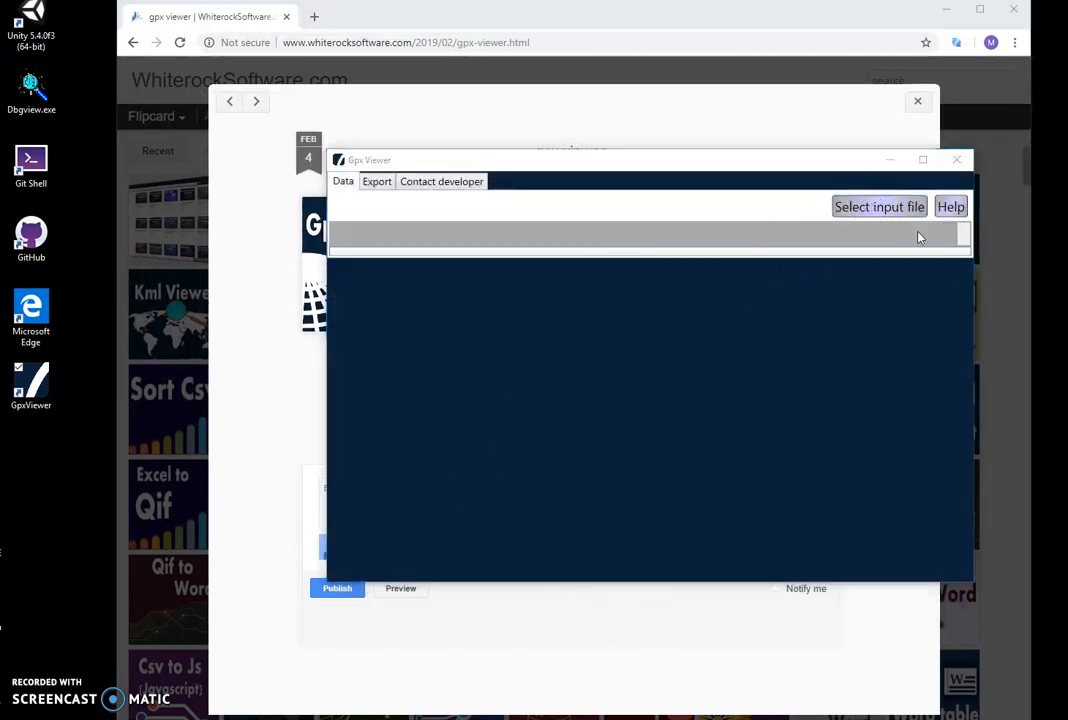
{"action": "left_click", "coordinate": [878, 207]}
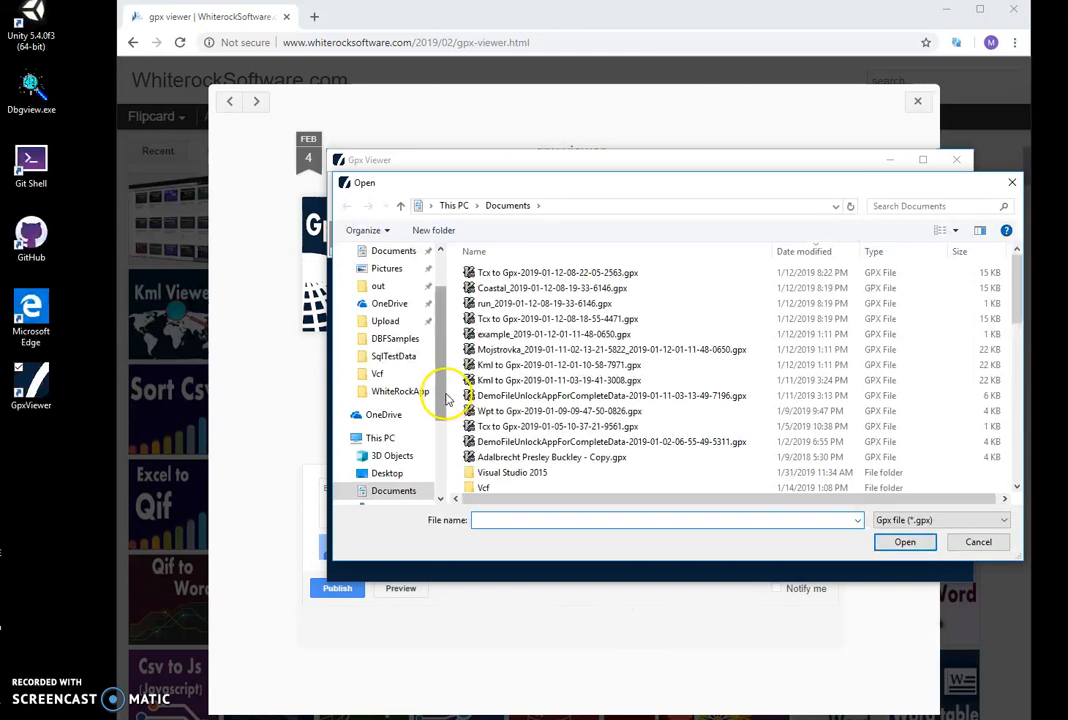
{"action": "mouse_move", "coordinate": [535, 395]}
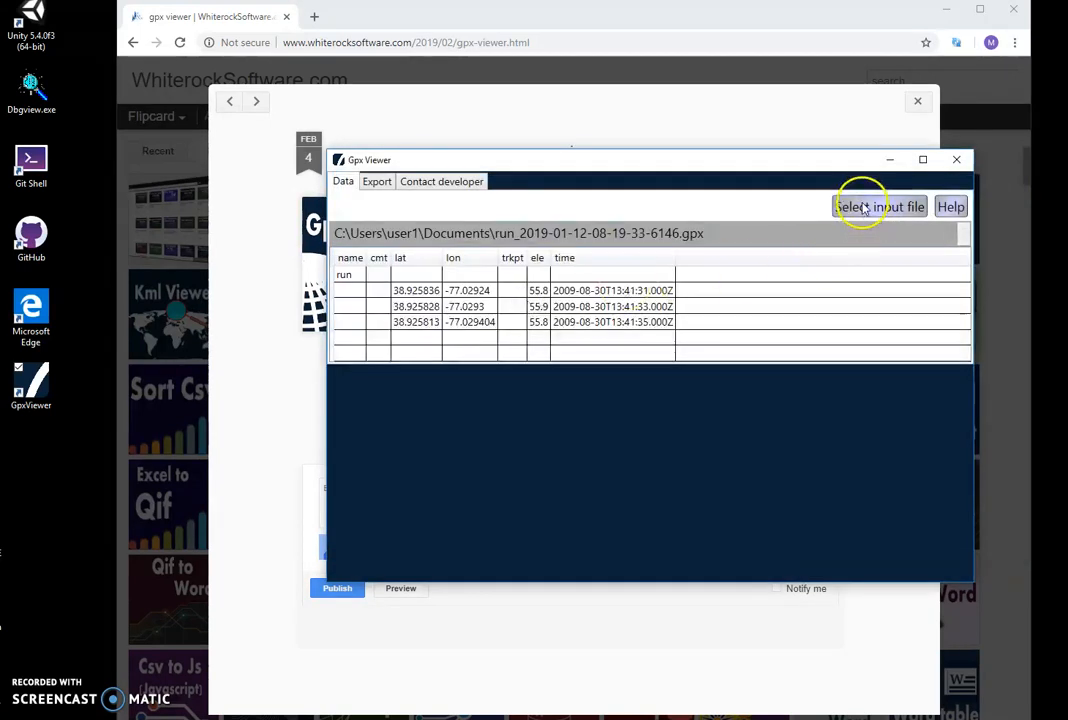
{"action": "left_click", "coordinate": [879, 206]}
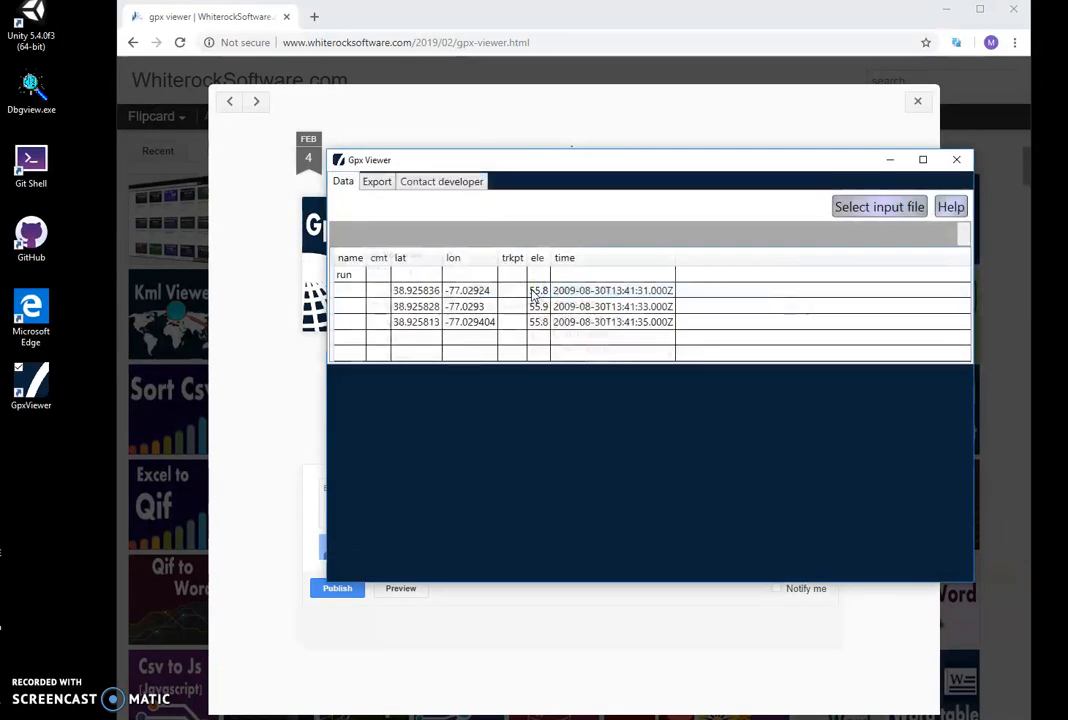
{"action": "left_click", "coordinate": [878, 207]}
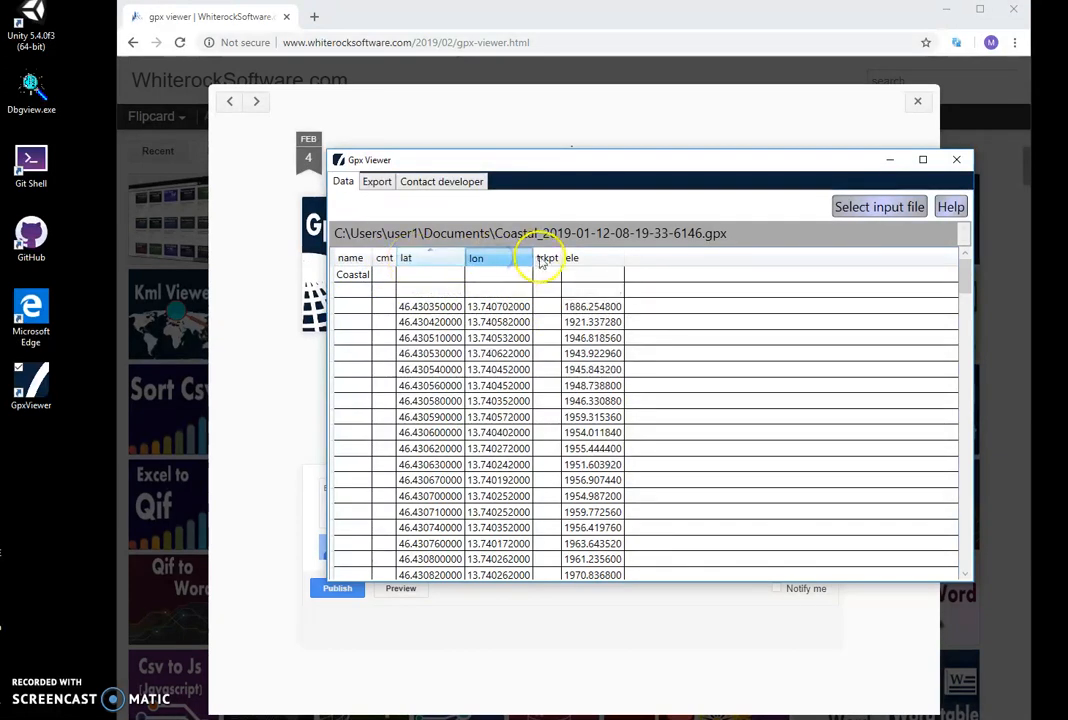
{"action": "left_click", "coordinate": [572, 258]}
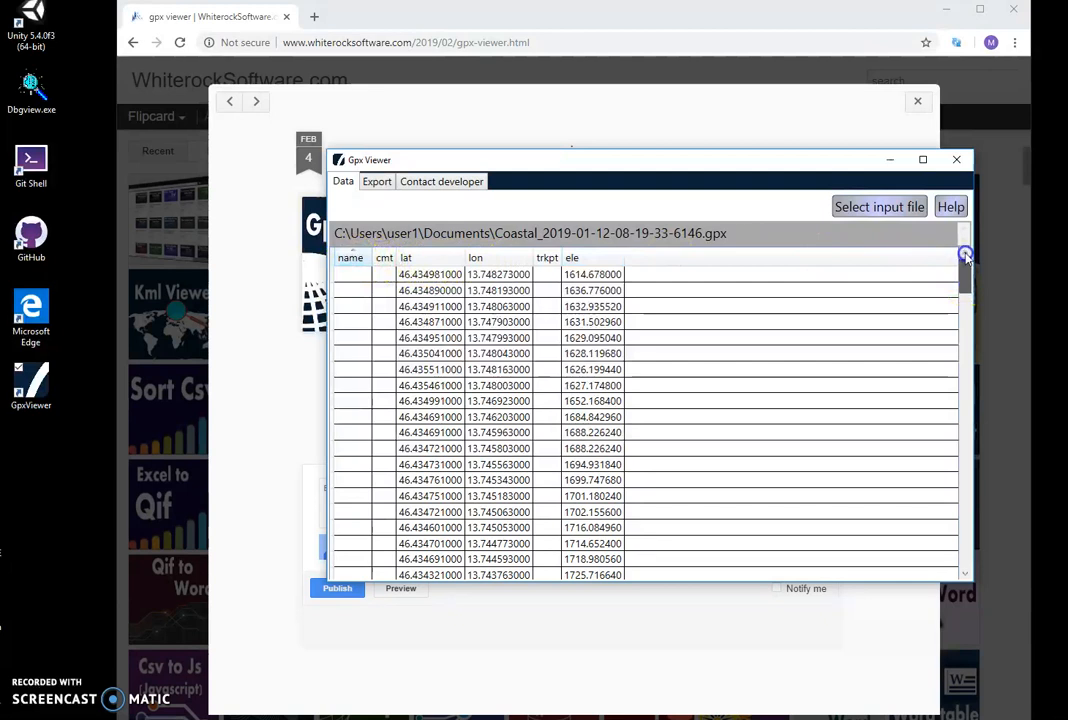
- Browse the Coastal track-point rows down to the end and back up
{"action": "left_click", "coordinate": [480, 511]}
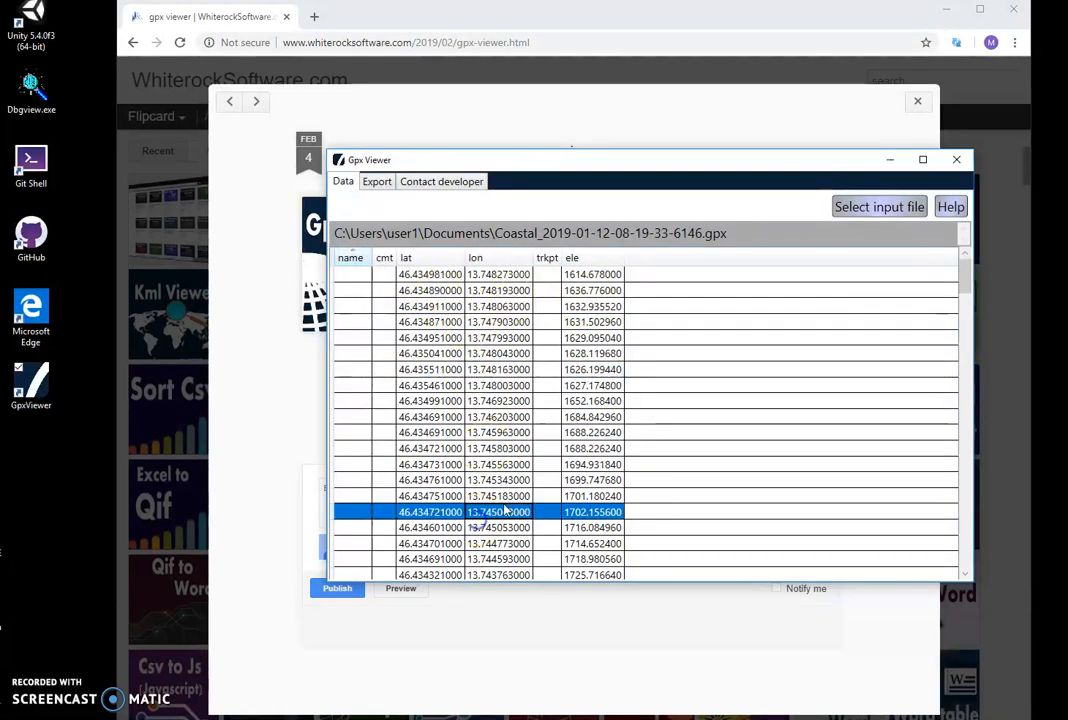
{"action": "mouse_move", "coordinate": [838, 343]}
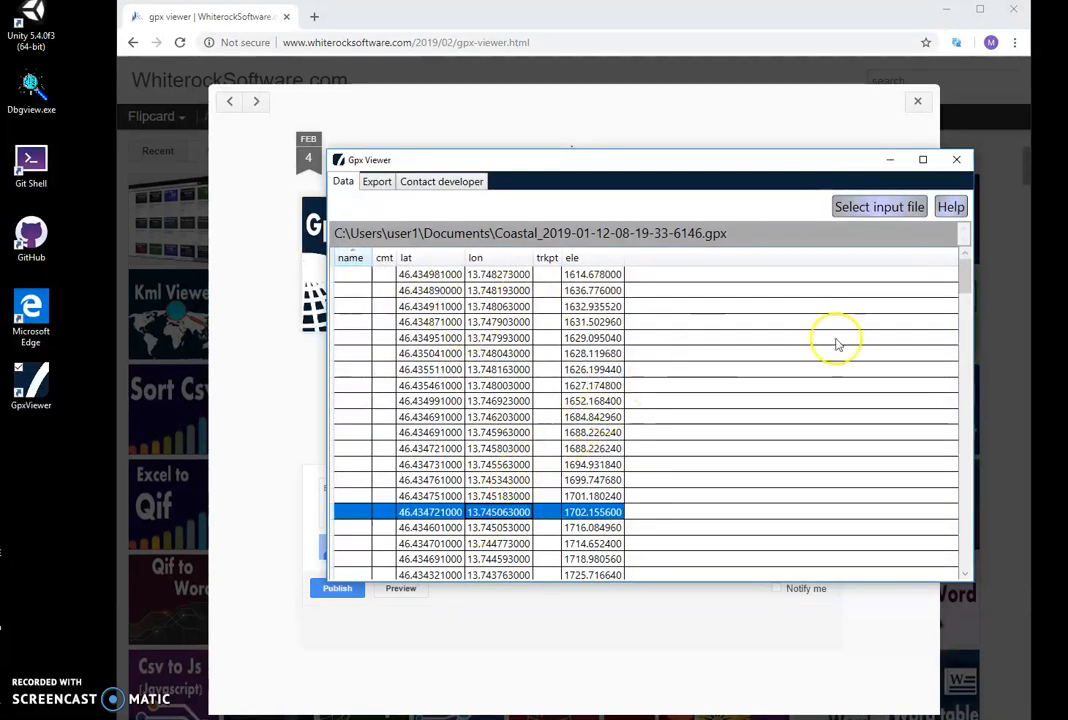
{"action": "scroll", "scroll_direction": "down", "scroll_amount": 3}
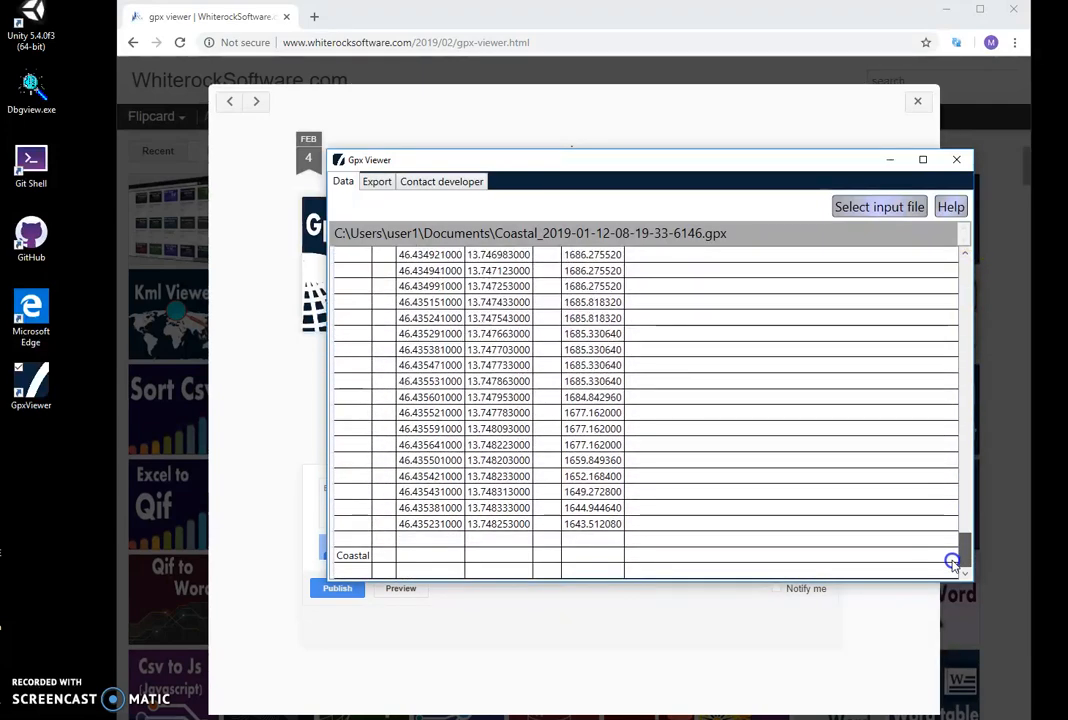
{"action": "left_click", "coordinate": [352, 555]}
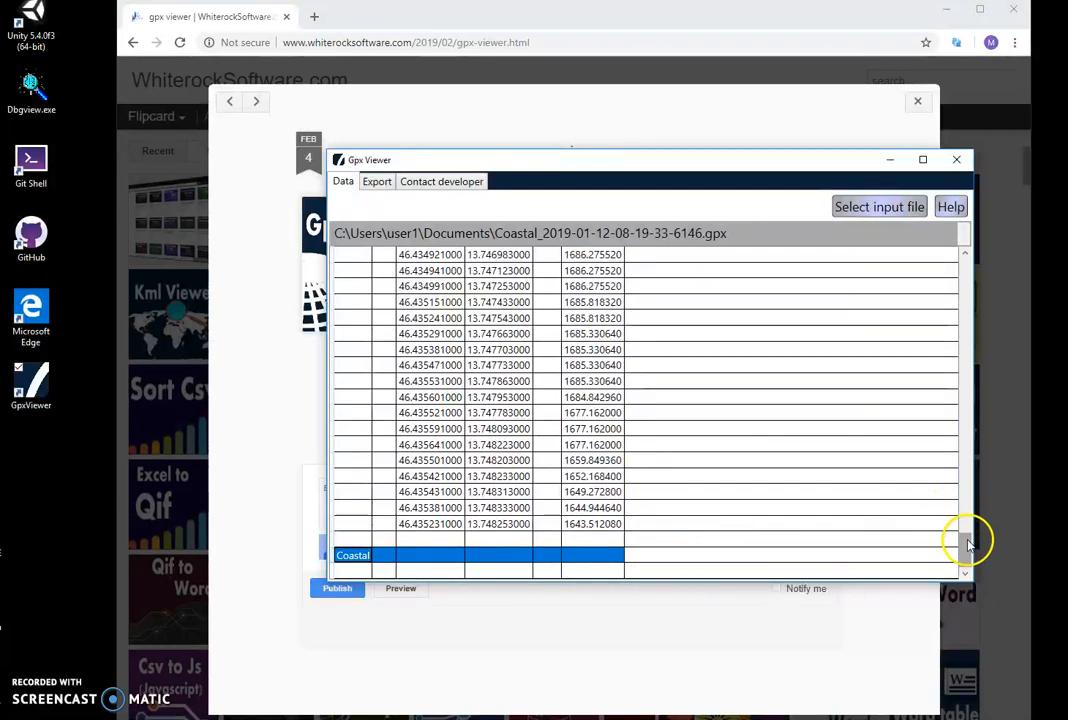
{"action": "scroll", "scroll_direction": "up", "scroll_amount": 3}
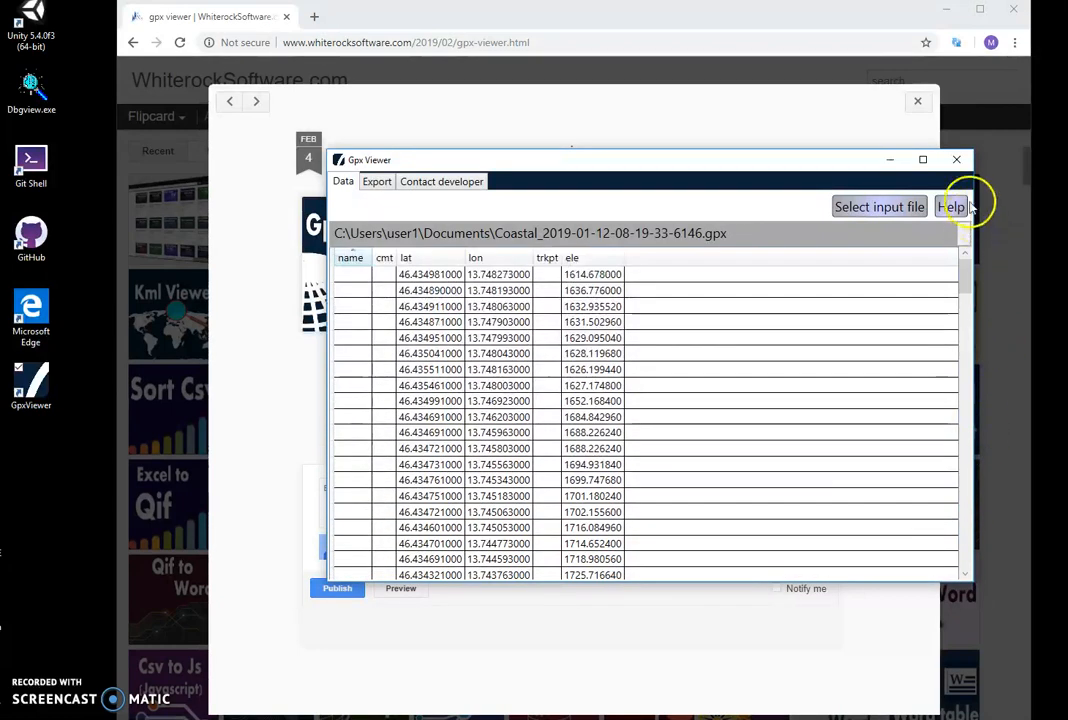